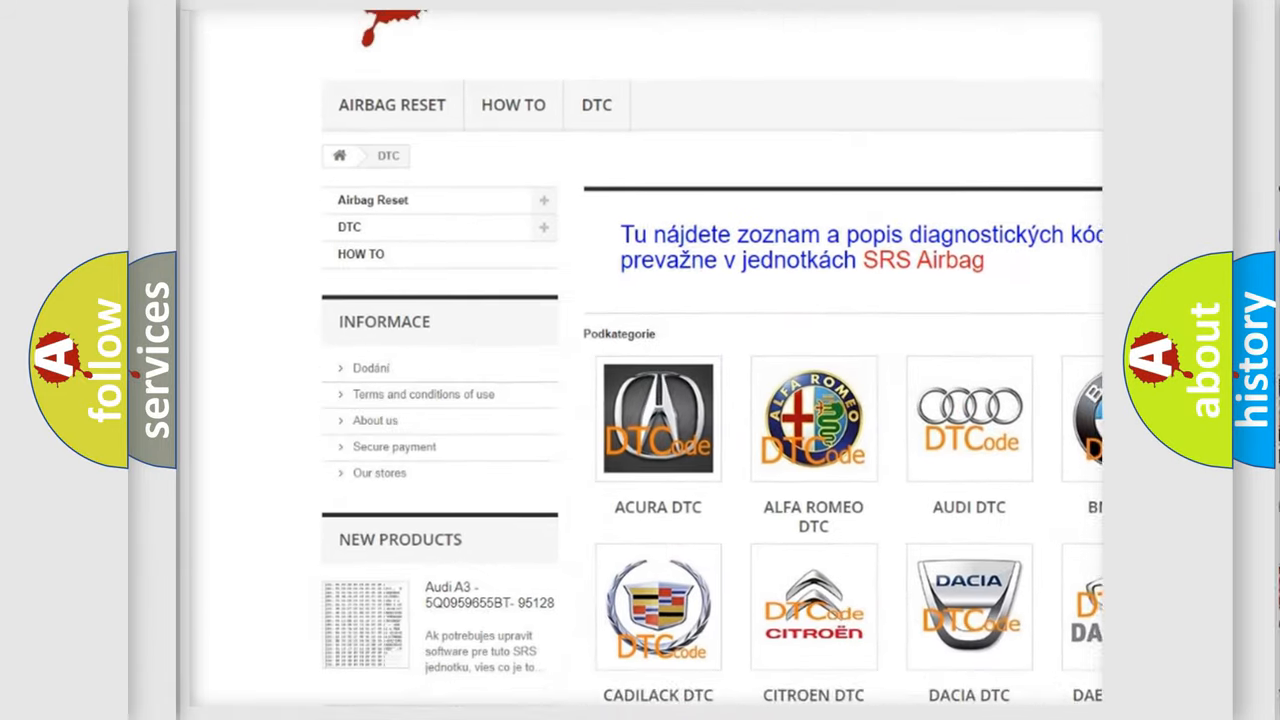
pyautogui.scroll(-3)
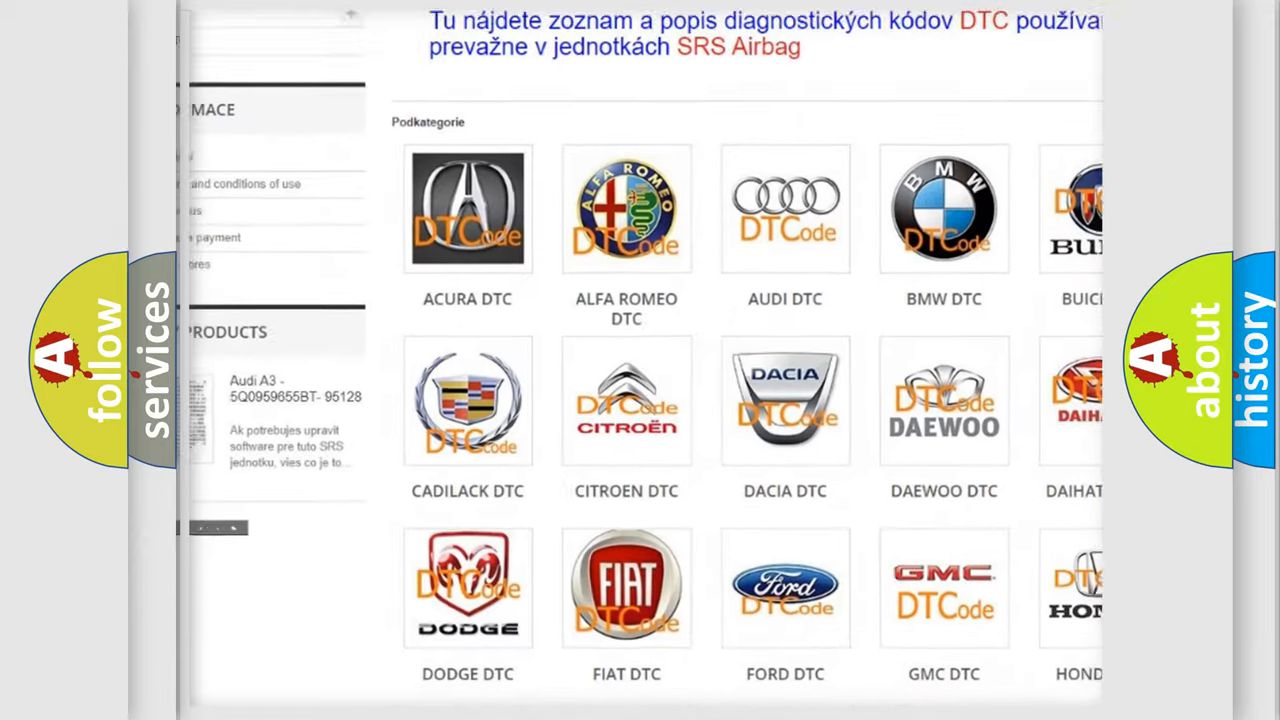